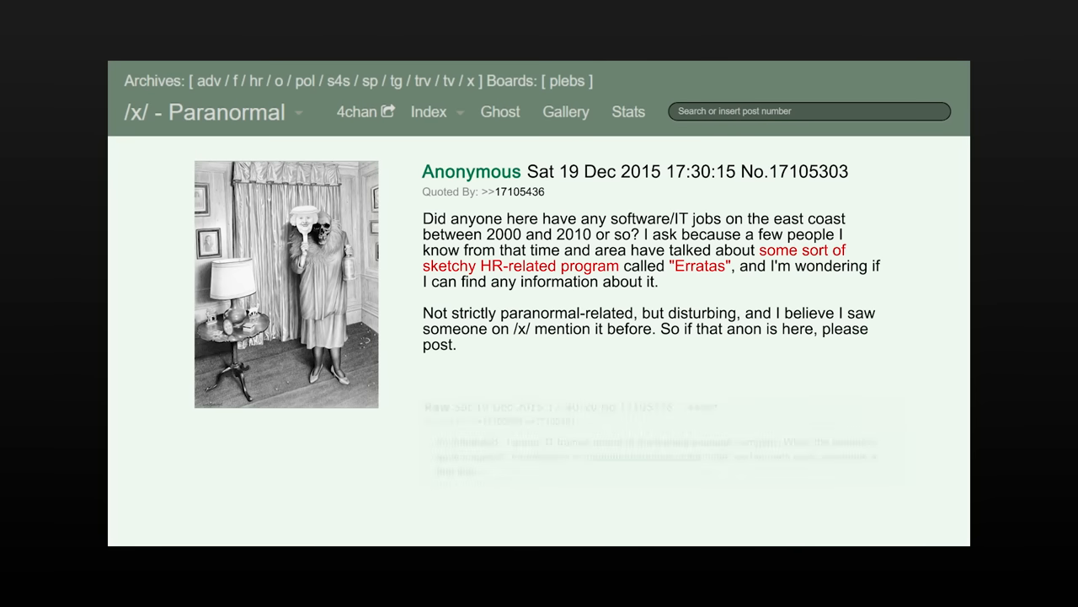
pyautogui.scroll(-3)
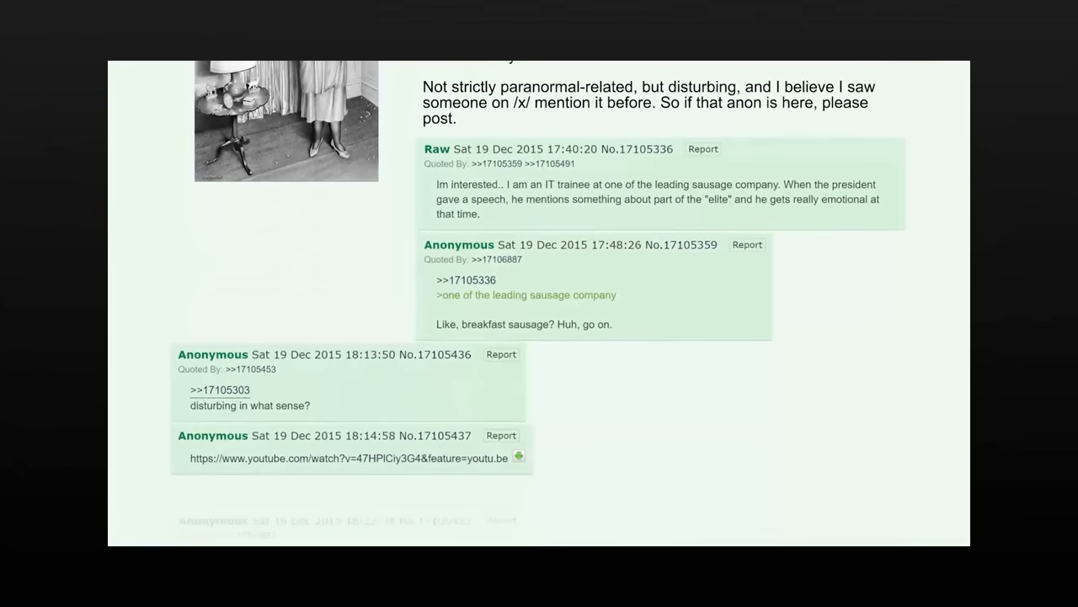
pyautogui.scroll(-3)
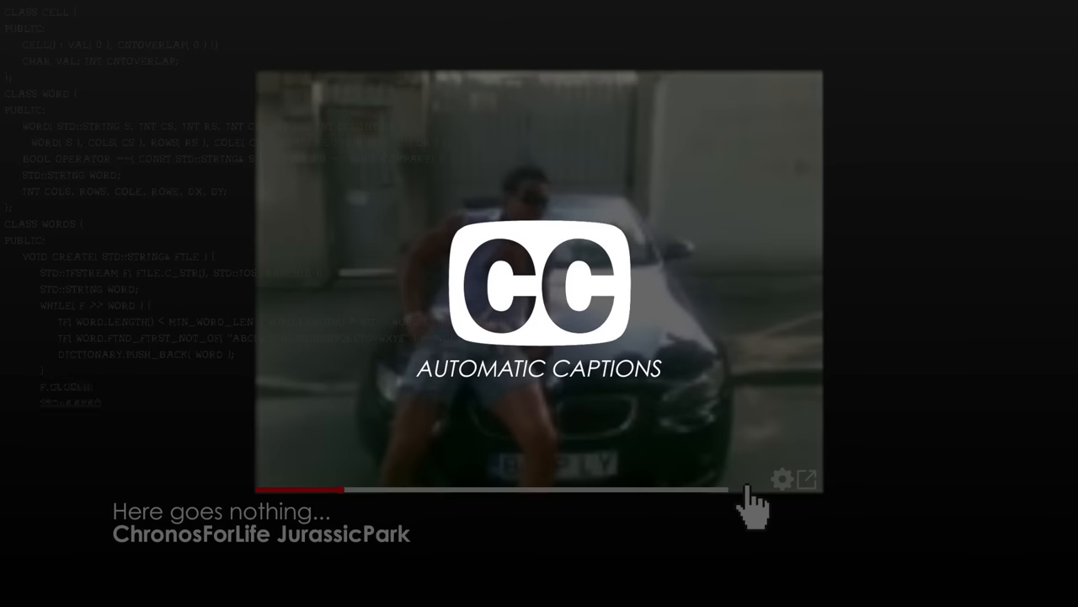
pyautogui.click(812, 475)
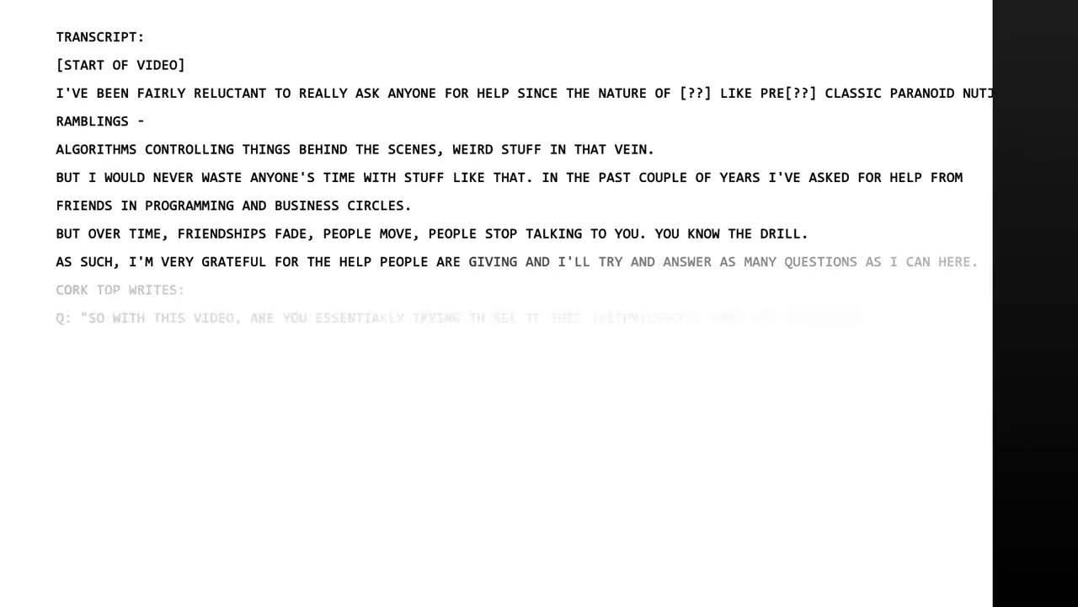
pyautogui.scroll(-3)
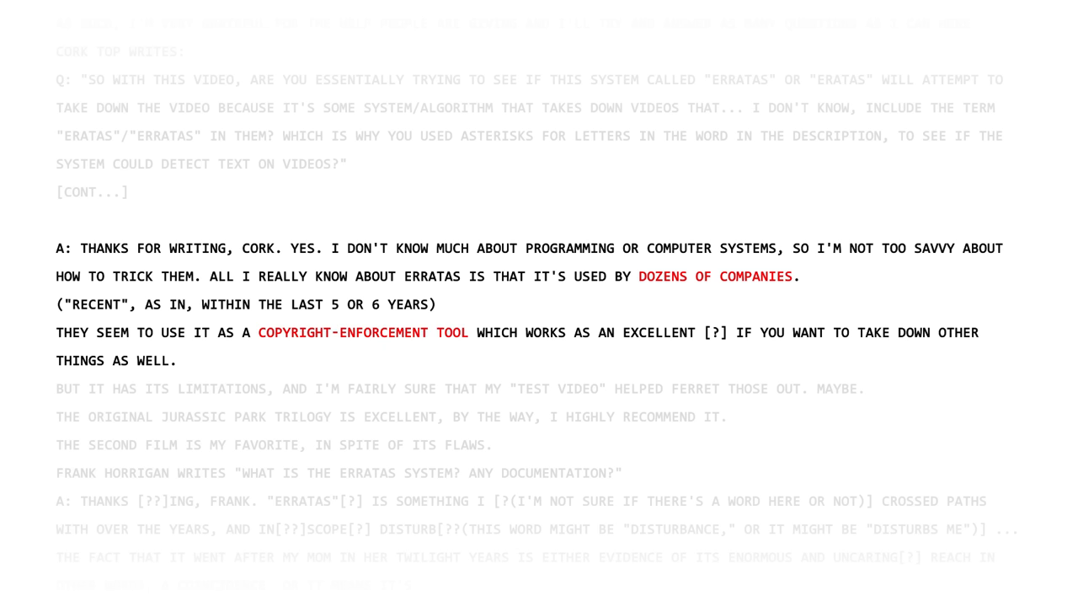
pyautogui.scroll(-3)
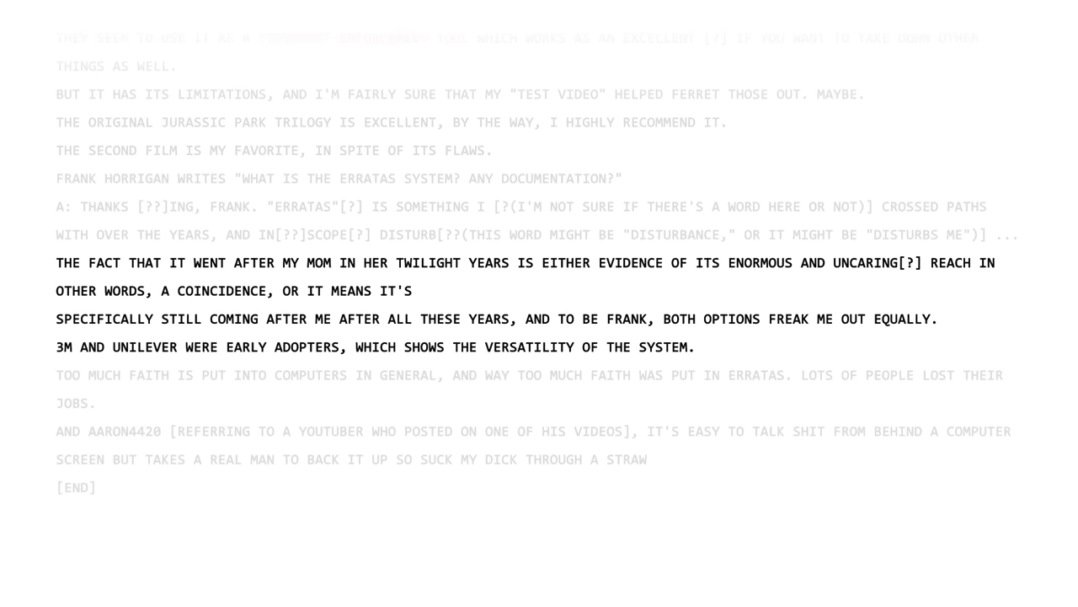
pyautogui.doubleClick(221, 290)
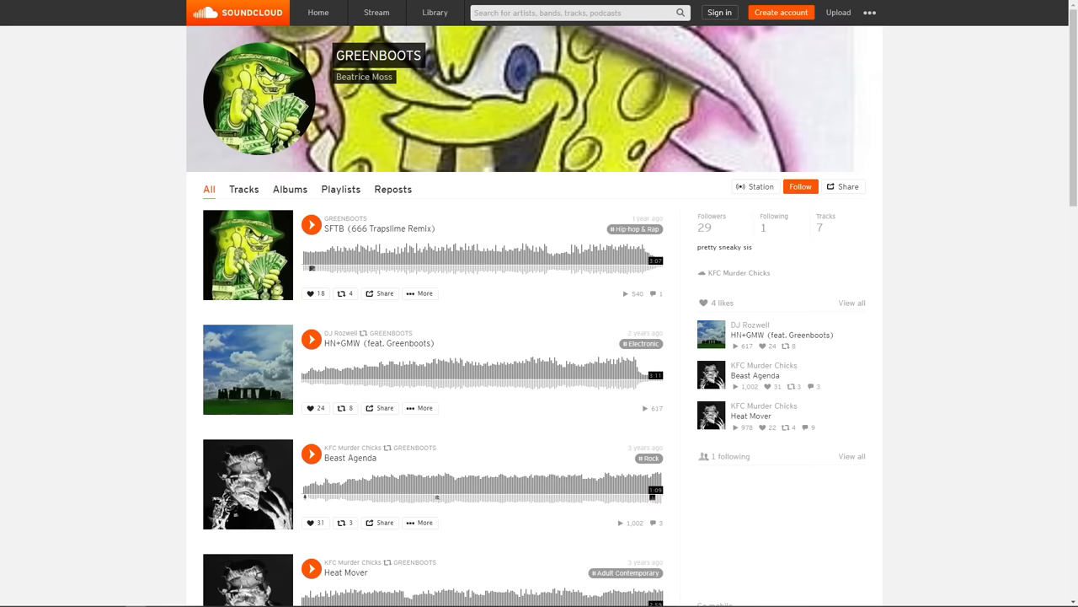
pyautogui.scroll(-3)
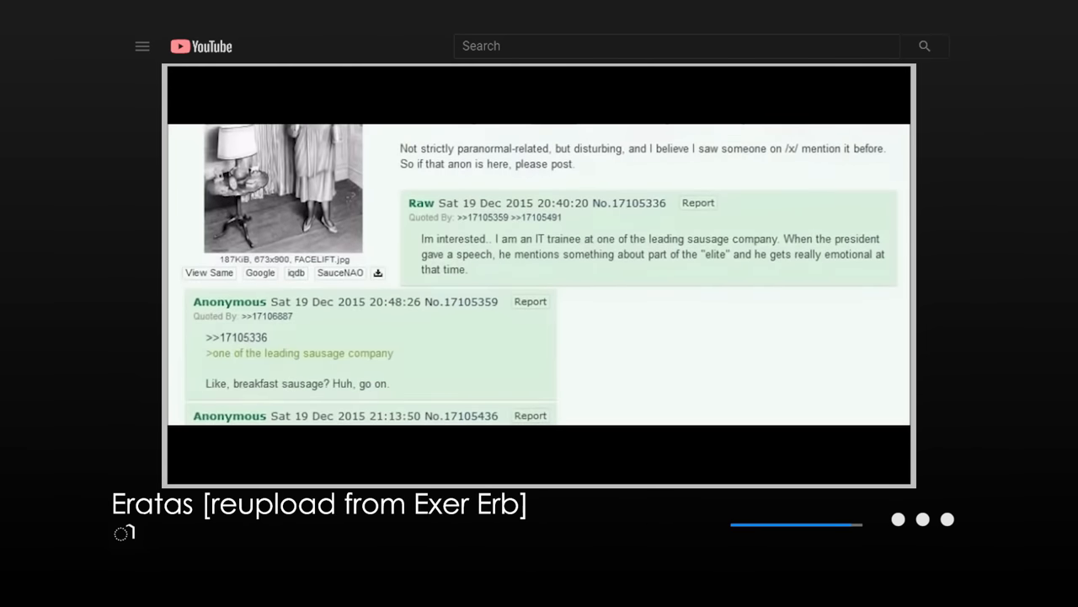
pyautogui.scroll(-3)
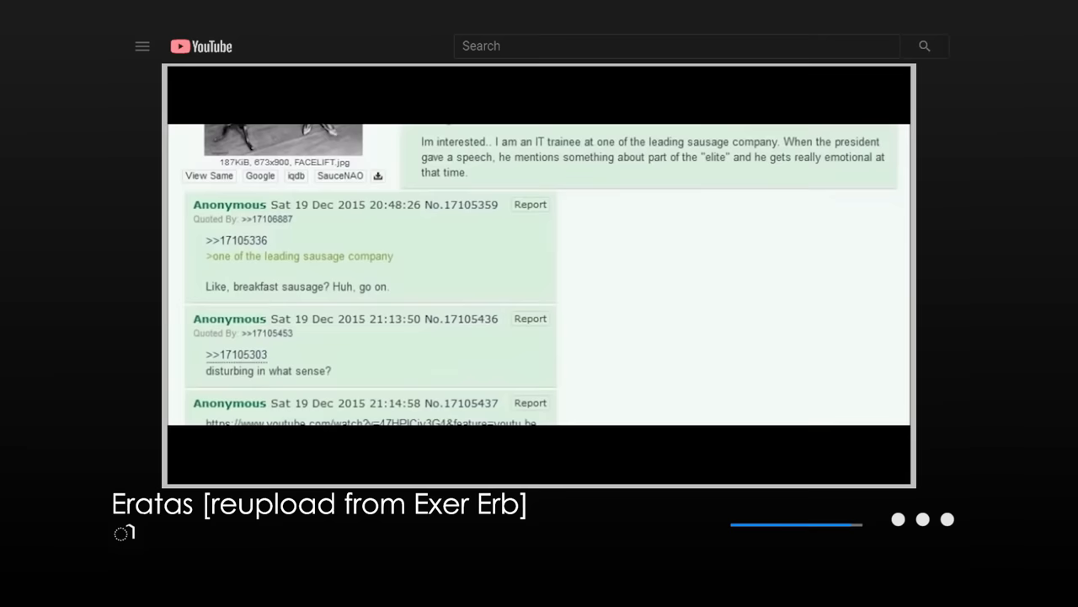